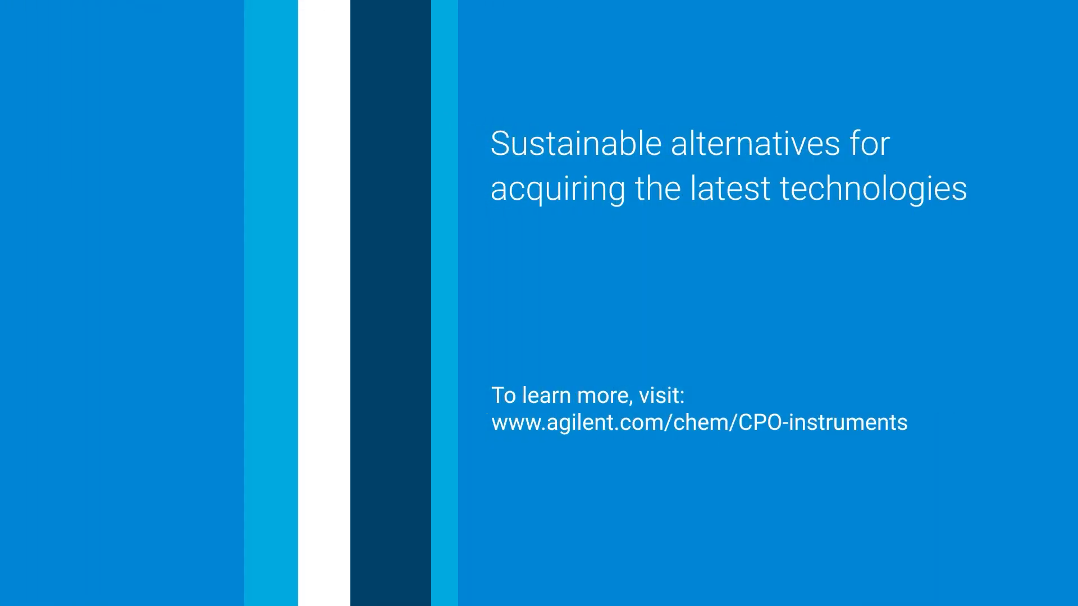
Advance the video from the learn-more closing slide to the Agilent logo end card.
key(Right)
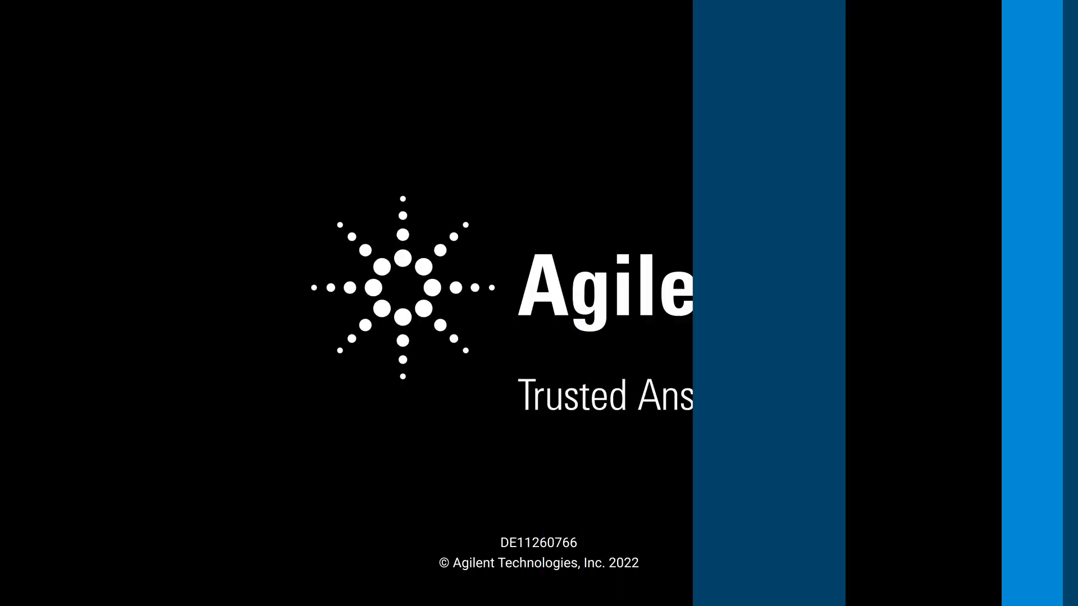